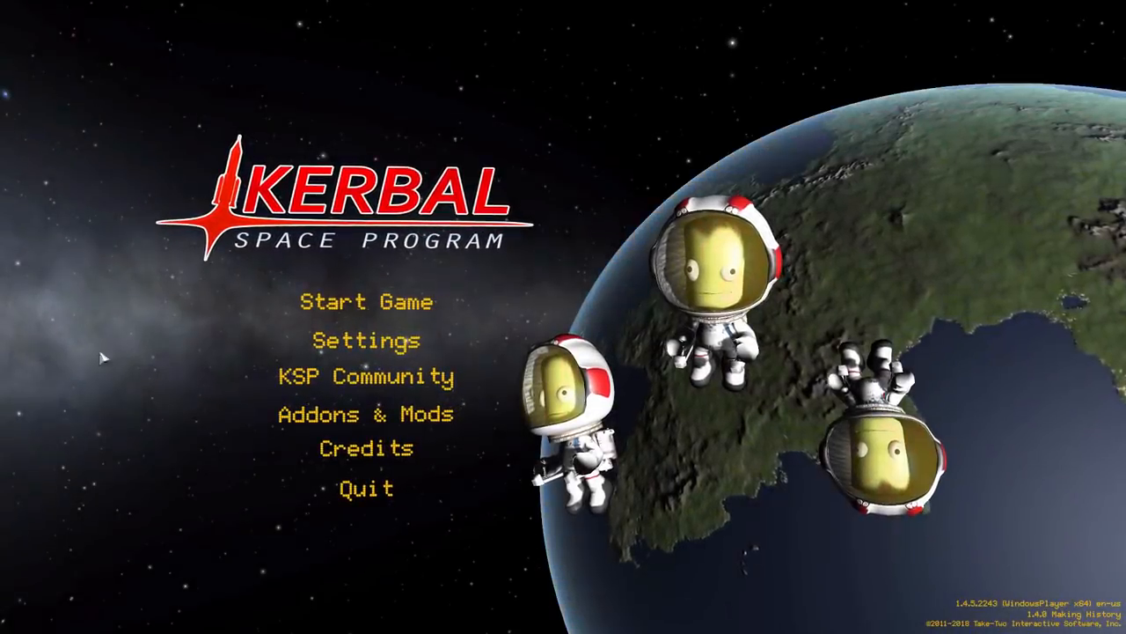
Choose Start Game from the main menu to reach the saved games list.
{"action": "left_click", "coordinate": [366, 300]}
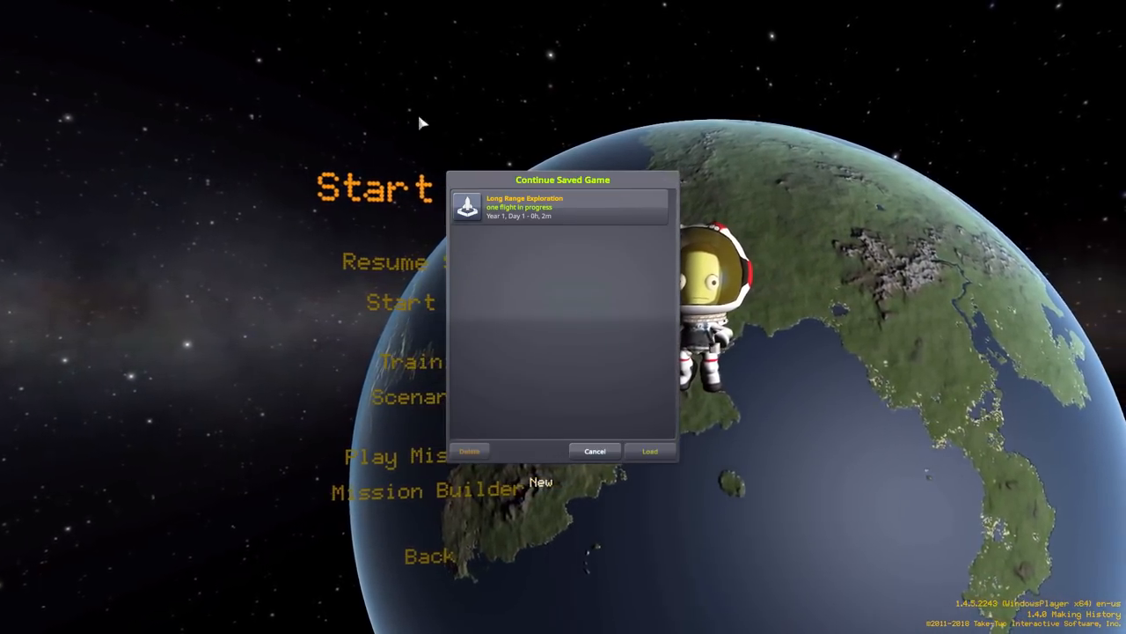
Load the Long Range Exploration save into the Space Center.
{"action": "left_click", "coordinate": [649, 450]}
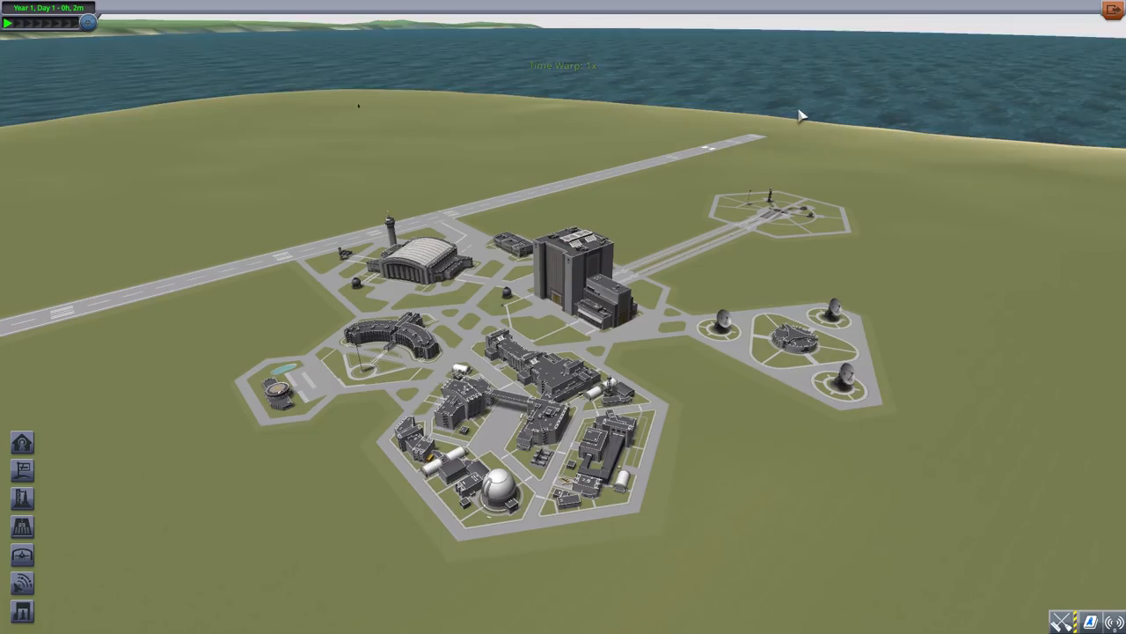
{"action": "mouse_move", "coordinate": [390, 147]}
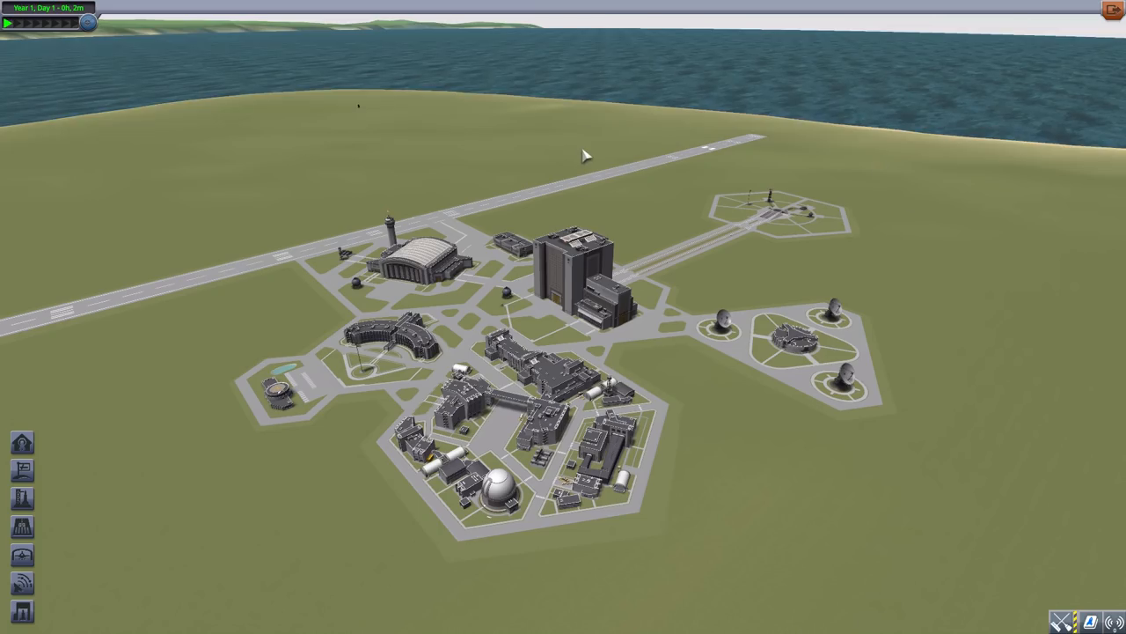
{"action": "mouse_move", "coordinate": [898, 222]}
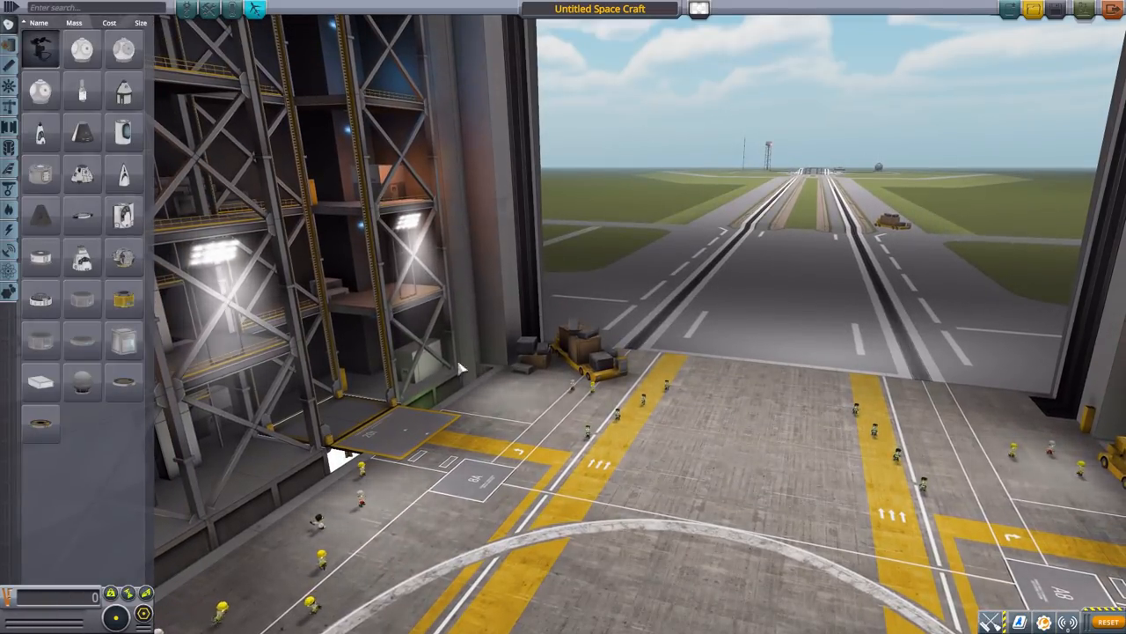
{"action": "mouse_move", "coordinate": [122, 132]}
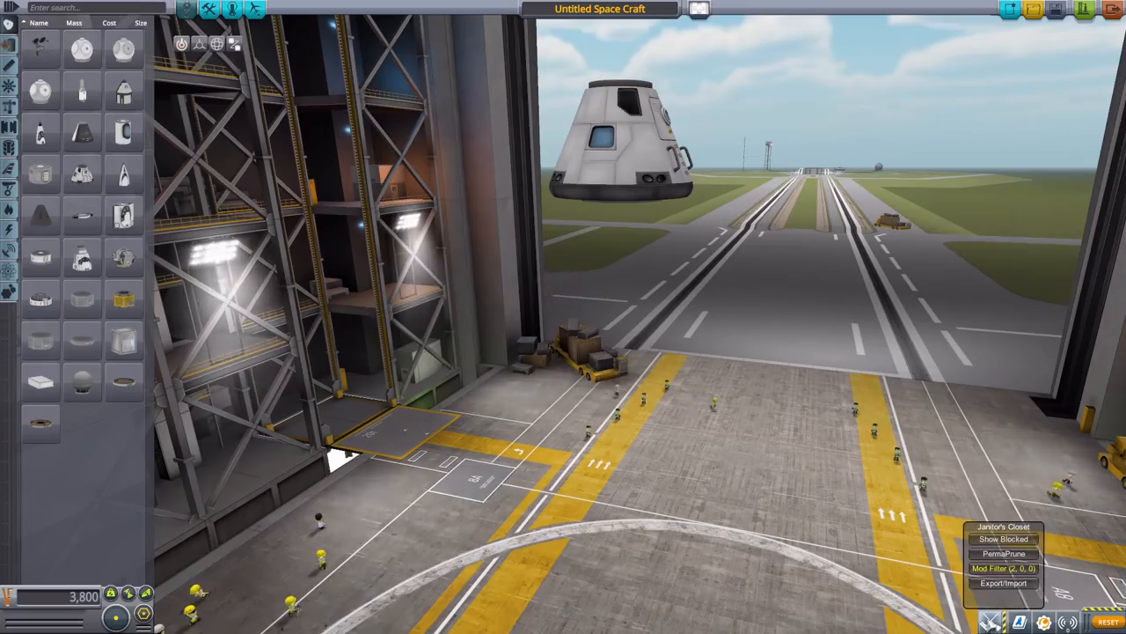
Filter the parts catalogue to the CapsuleCorp mod and close the Mod Filter.
{"action": "left_click", "coordinate": [1004, 569]}
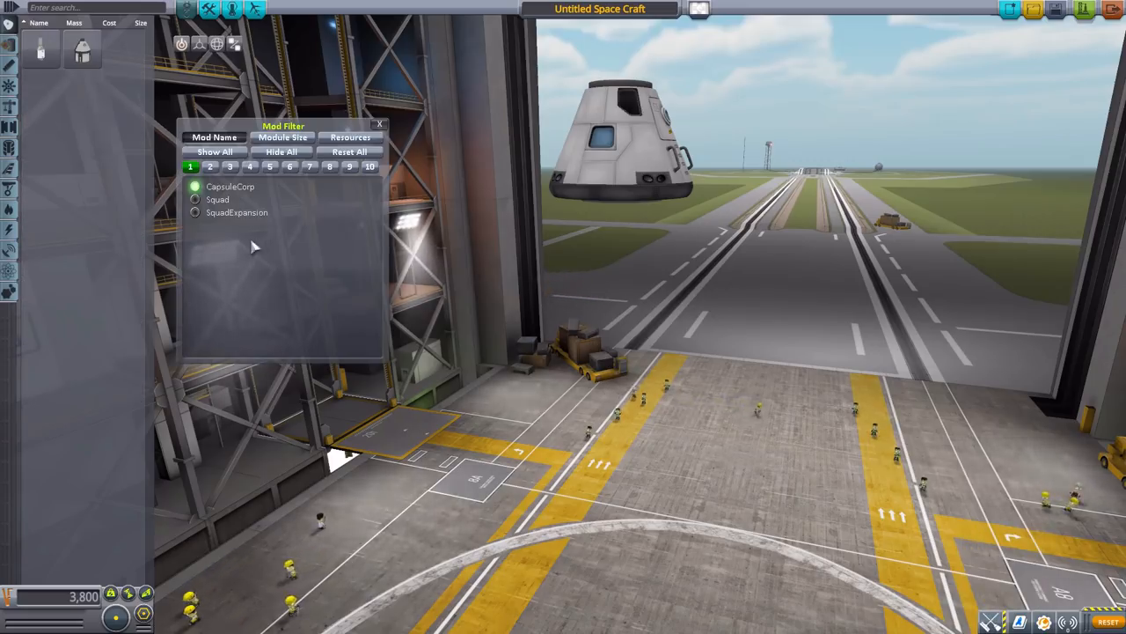
{"action": "left_click", "coordinate": [195, 186]}
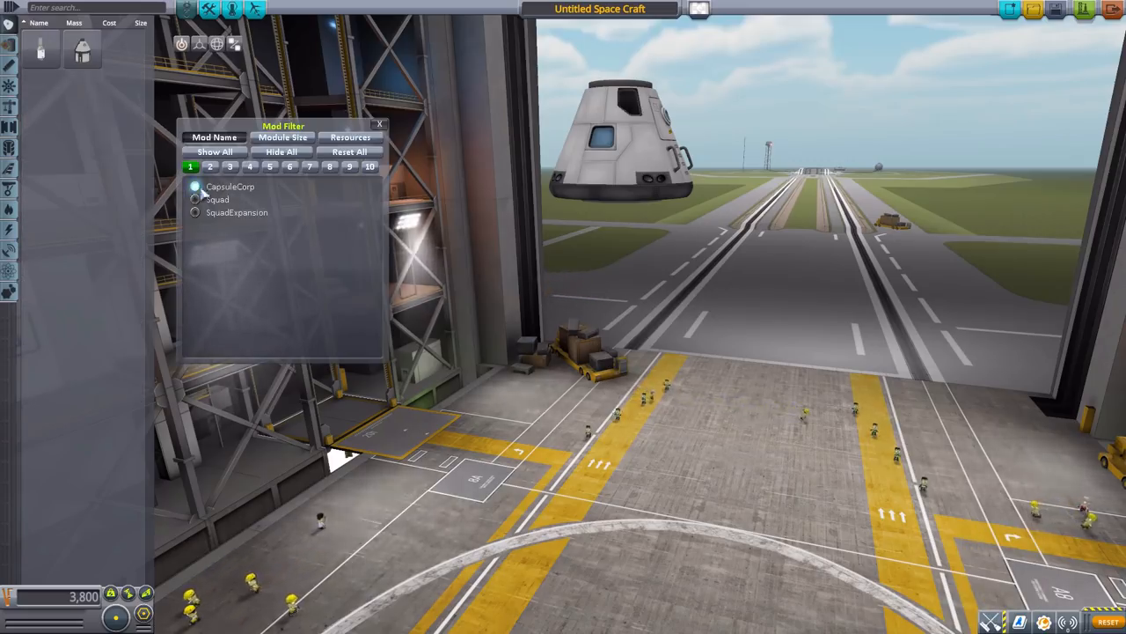
{"action": "left_click", "coordinate": [195, 185]}
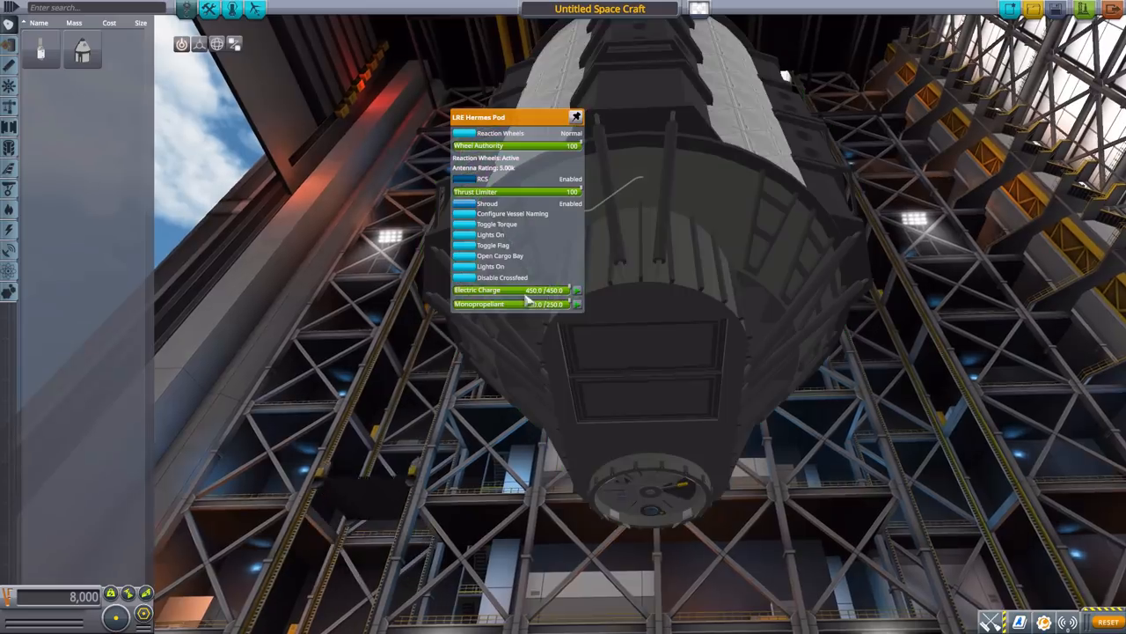
Place the LRE Hermes Pod and review its 9.1 t mass, 9 crew, 4,200 cost.
{"action": "left_click", "coordinate": [500, 255]}
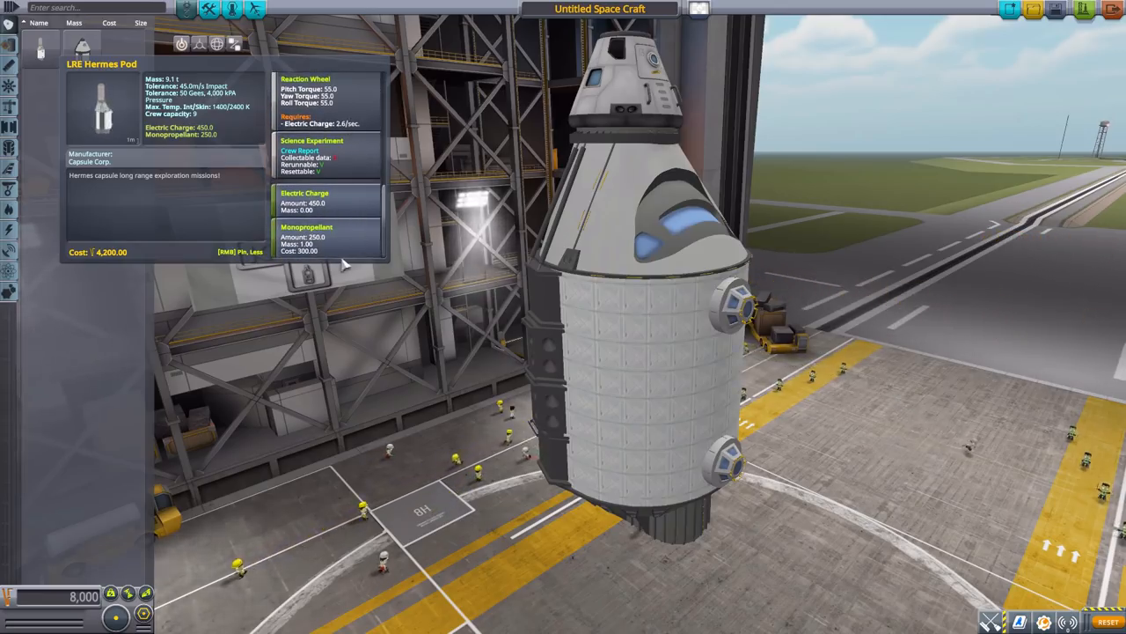
{"action": "mouse_move", "coordinate": [379, 204]}
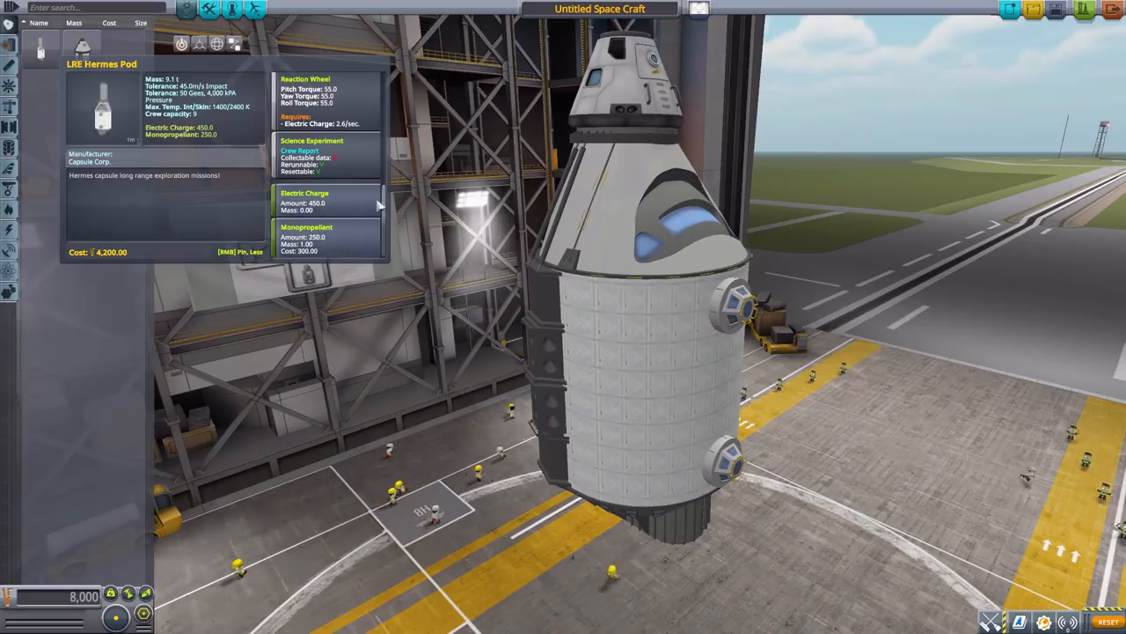
{"action": "mouse_move", "coordinate": [849, 235]}
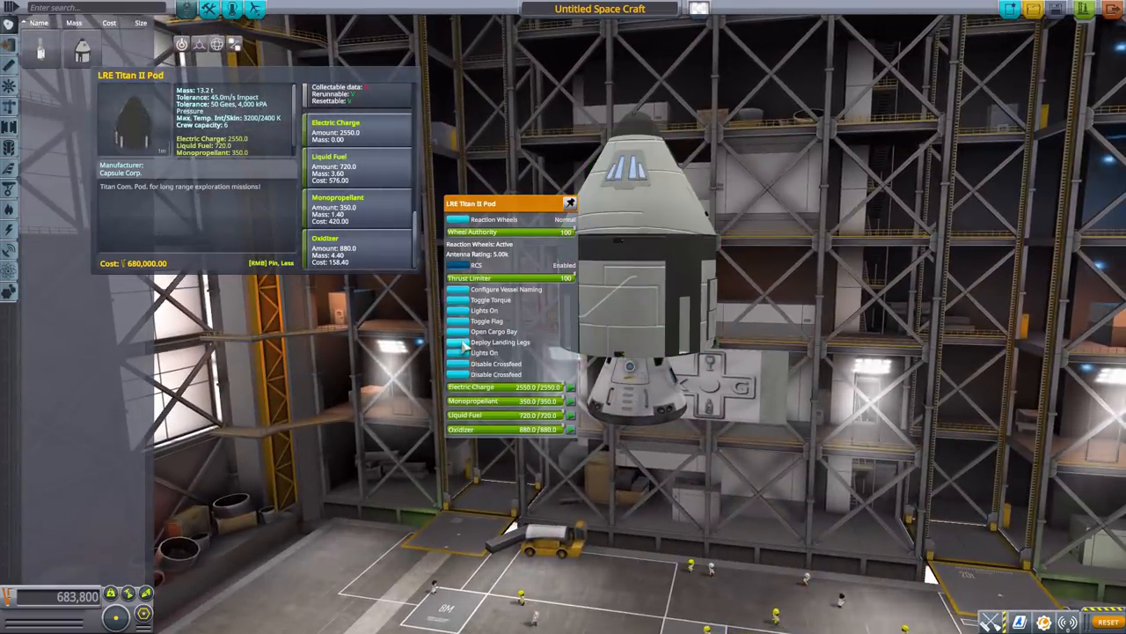
Place the LRE Titan II Pod and inspect its specs and action menu.
{"action": "left_click", "coordinate": [494, 331]}
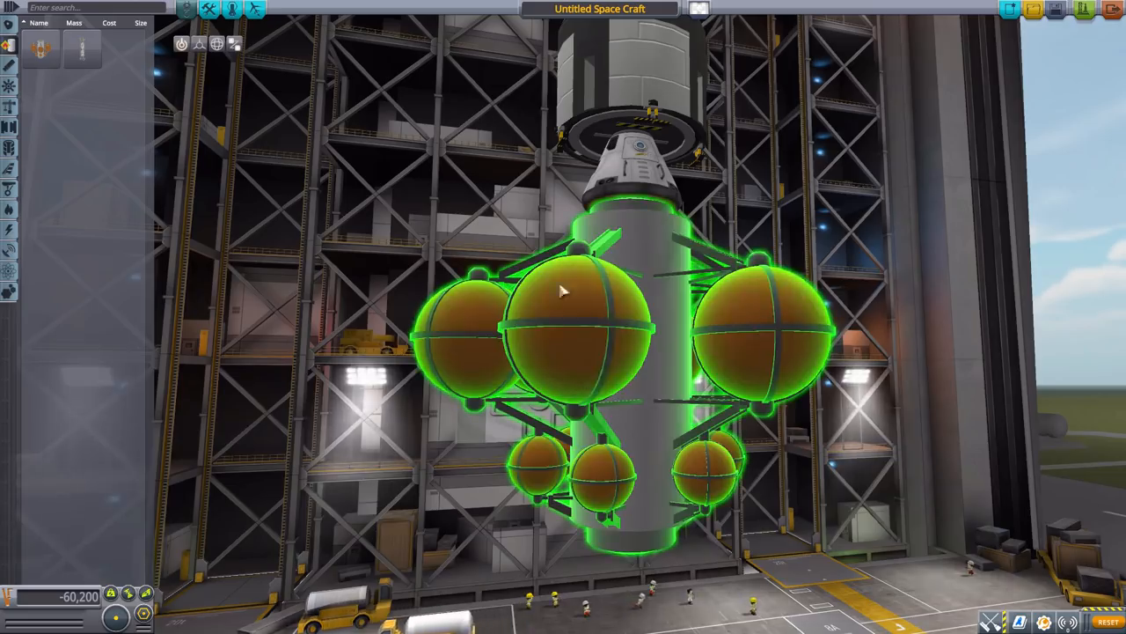
{"action": "mouse_move", "coordinate": [589, 299]}
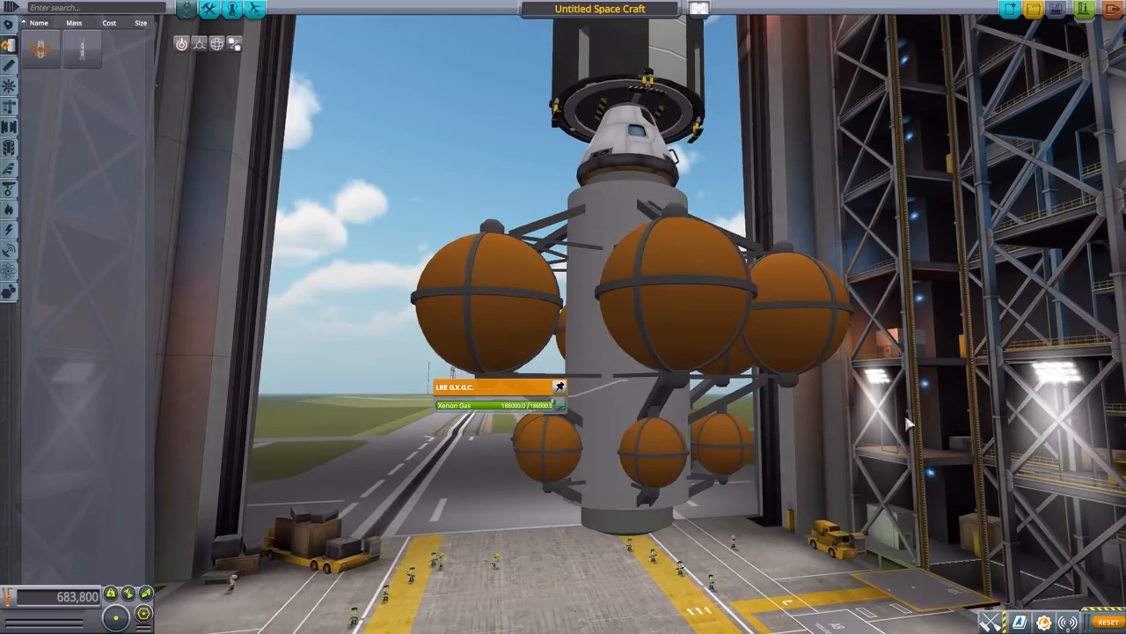
{"action": "mouse_move", "coordinate": [303, 176]}
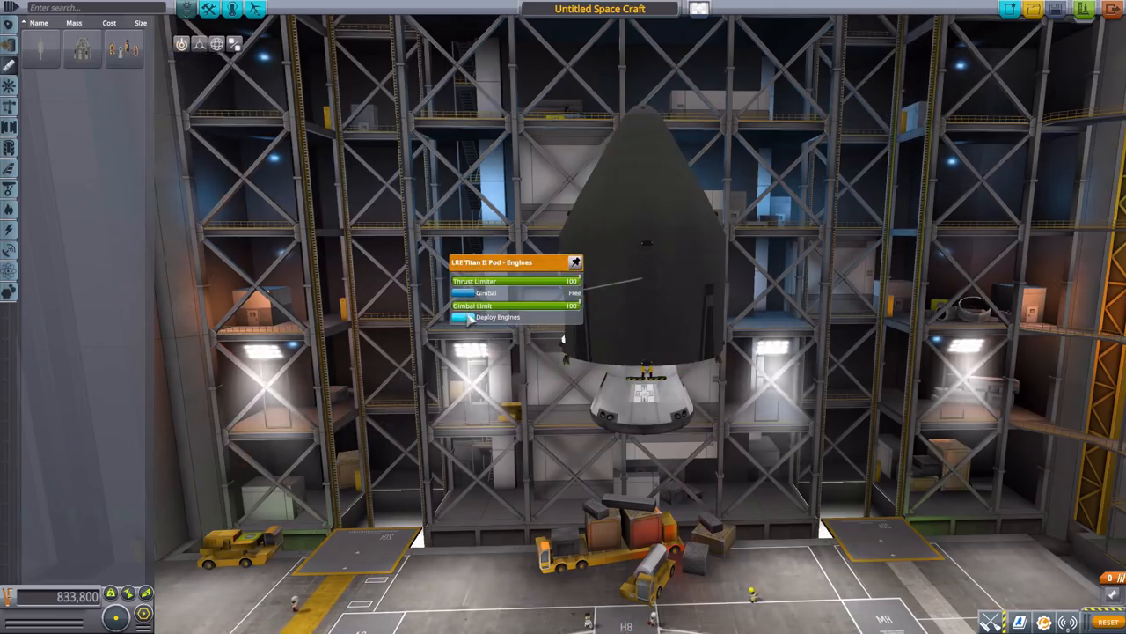
Attach the Titan II Pod Engines part and deploy its engines from the part menu.
{"action": "left_click", "coordinate": [467, 317]}
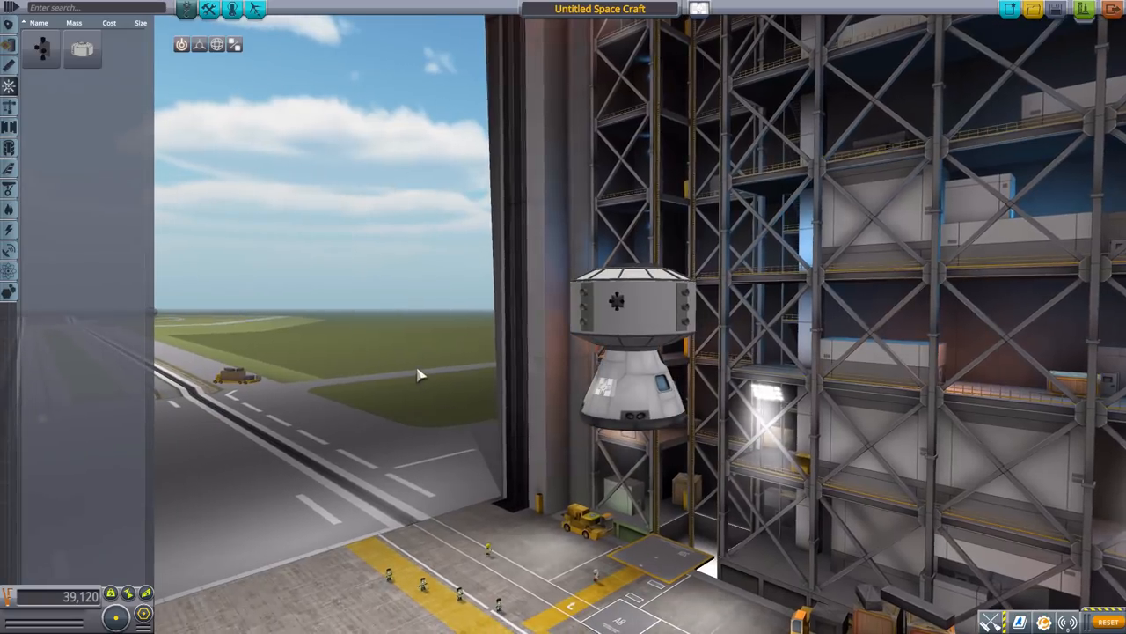
{"action": "mouse_move", "coordinate": [655, 333]}
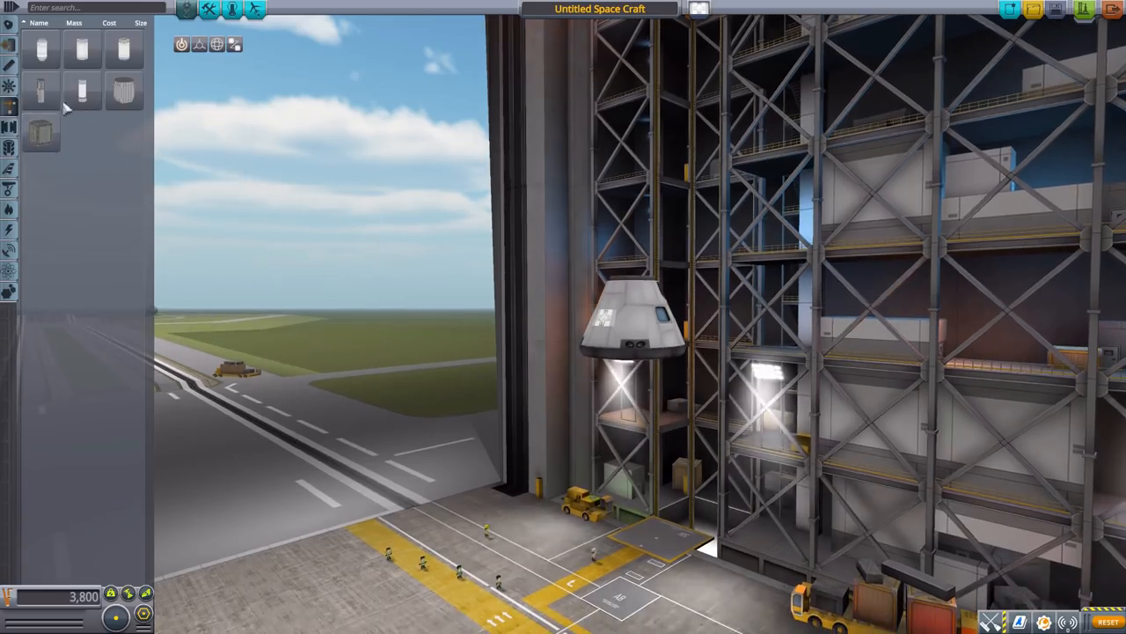
{"action": "mouse_move", "coordinate": [42, 50]}
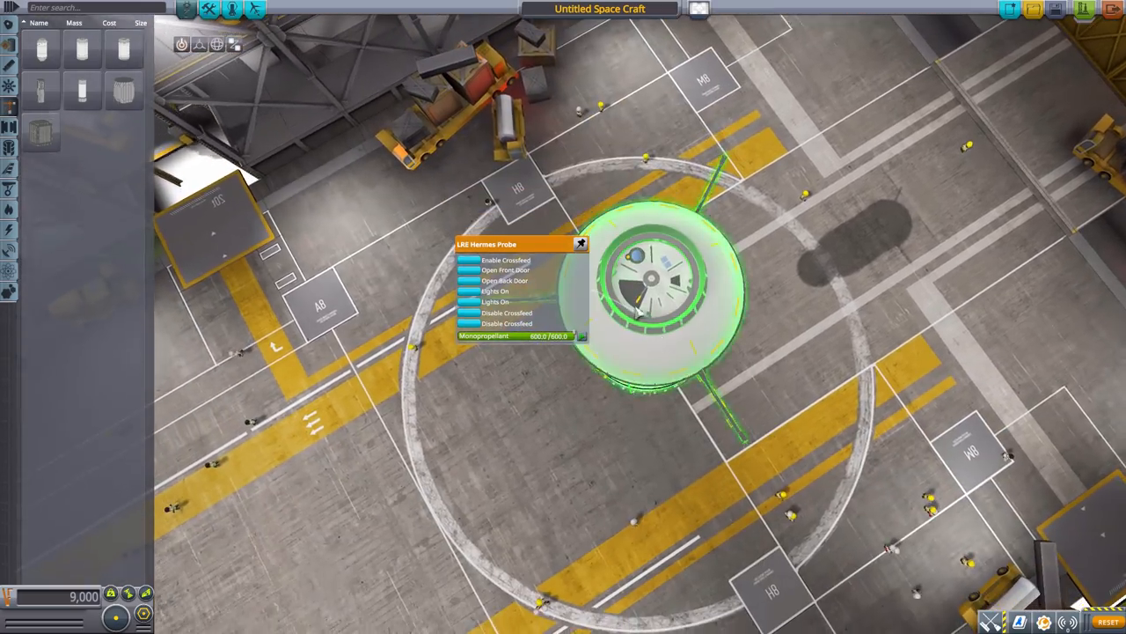
Attach Hermes Struct A1 and Big A1, turning lights on and enabling crossfeed.
{"action": "left_click", "coordinate": [505, 270]}
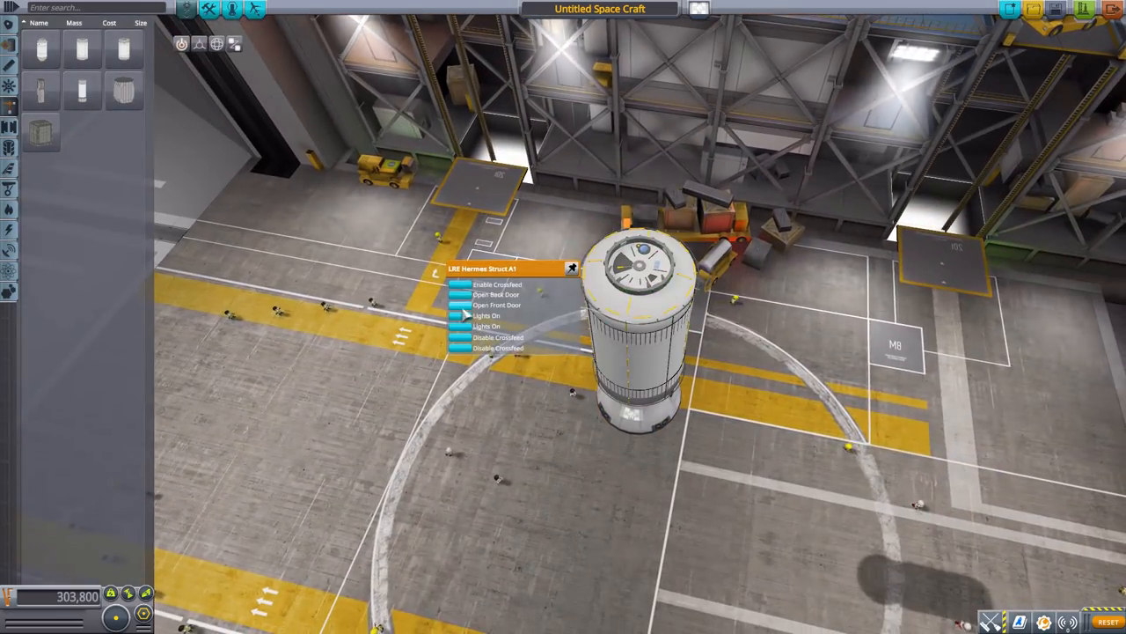
{"action": "left_click", "coordinate": [497, 305]}
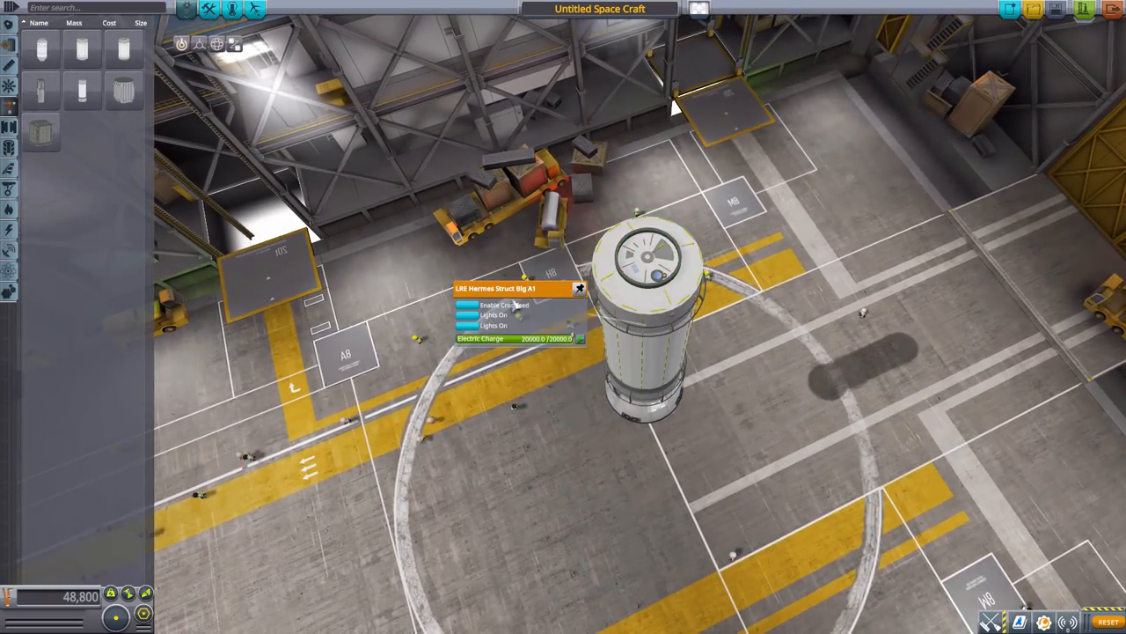
{"action": "left_click", "coordinate": [493, 315]}
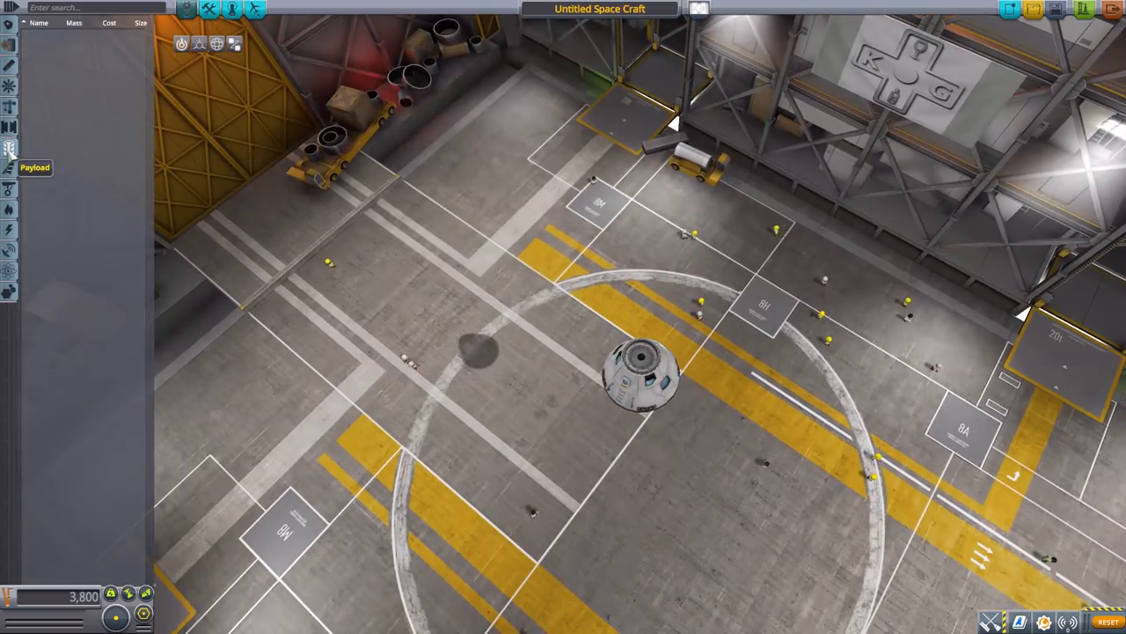
{"action": "mouse_move", "coordinate": [9, 189]}
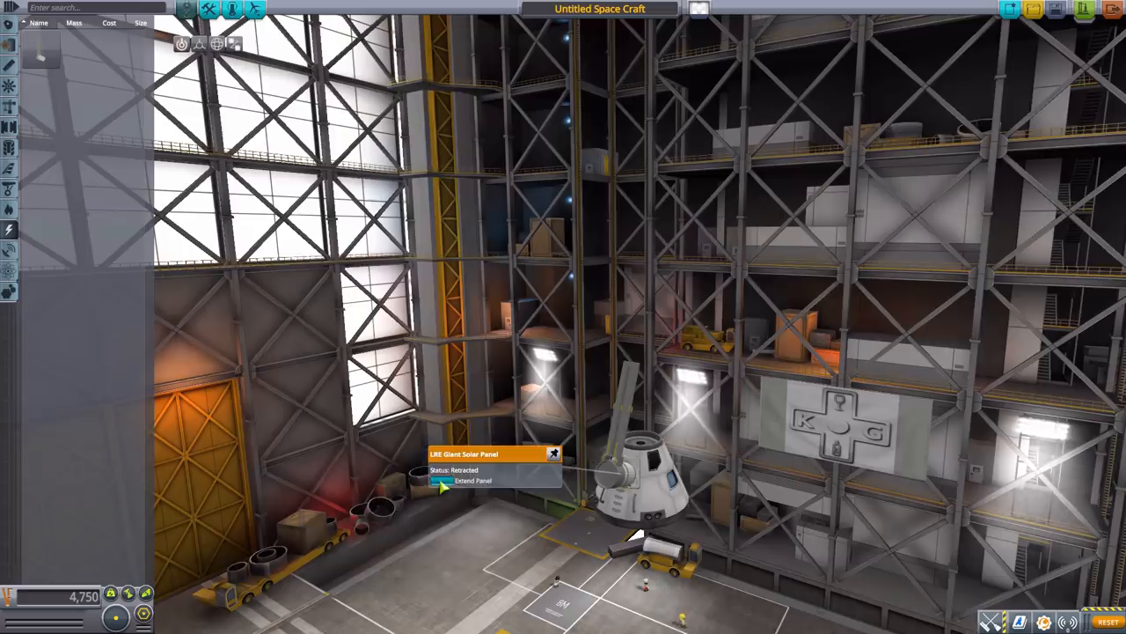
Place the LRE Giant Solar Panel on the pod and check its Extend Panel action.
{"action": "left_click", "coordinate": [472, 481]}
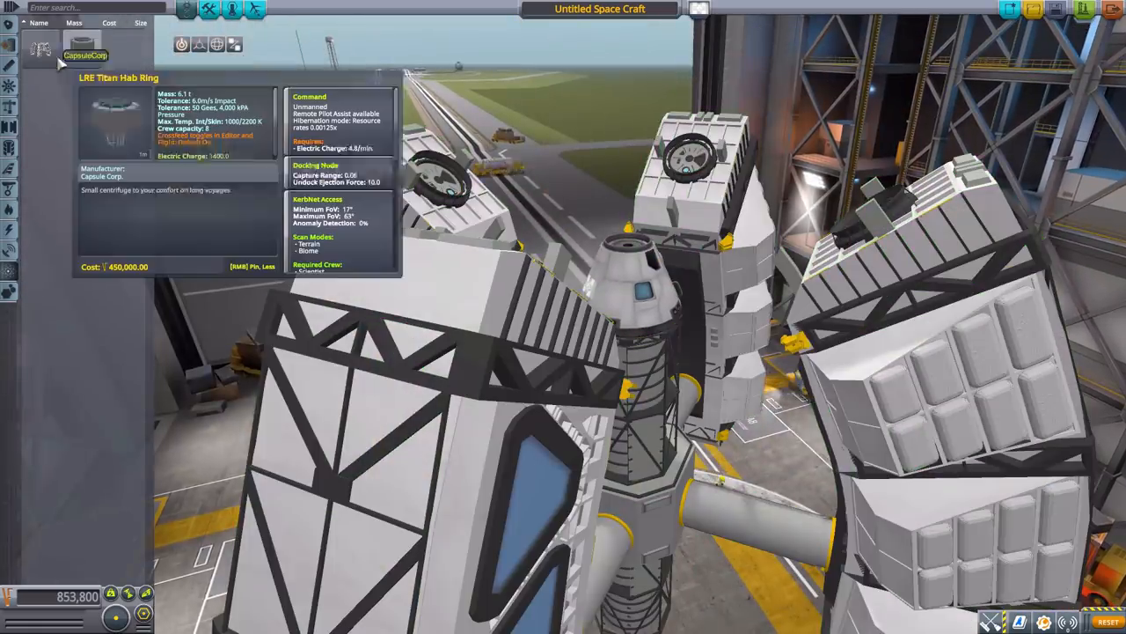
{"action": "mouse_move", "coordinate": [68, 46]}
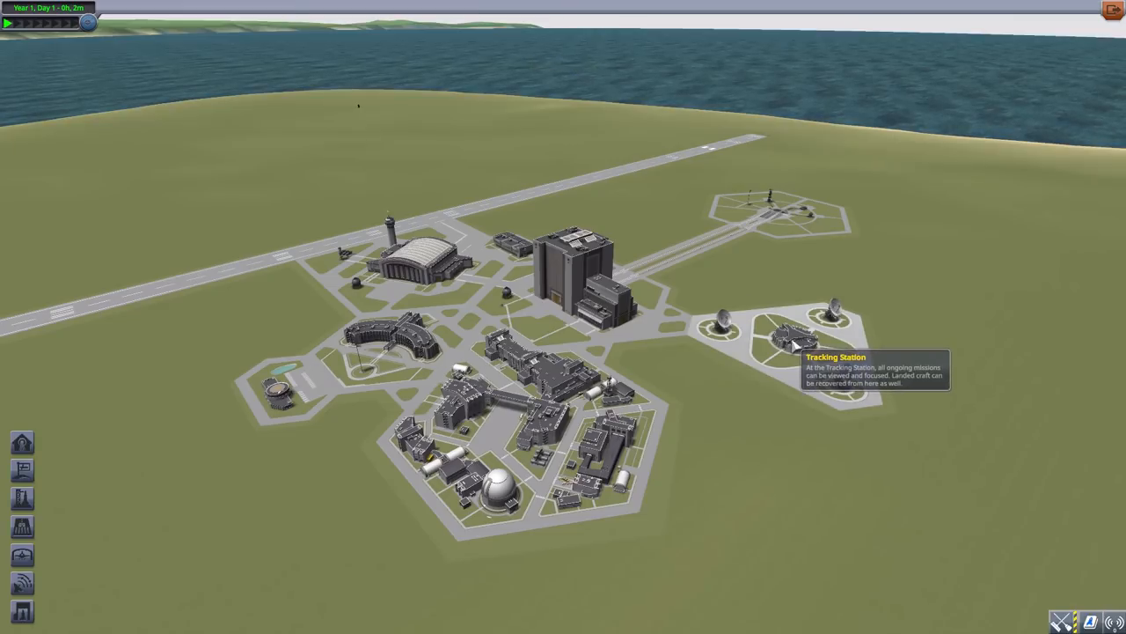
Enter the Tracking Station and dismiss its welcome message.
{"action": "left_click", "coordinate": [796, 343]}
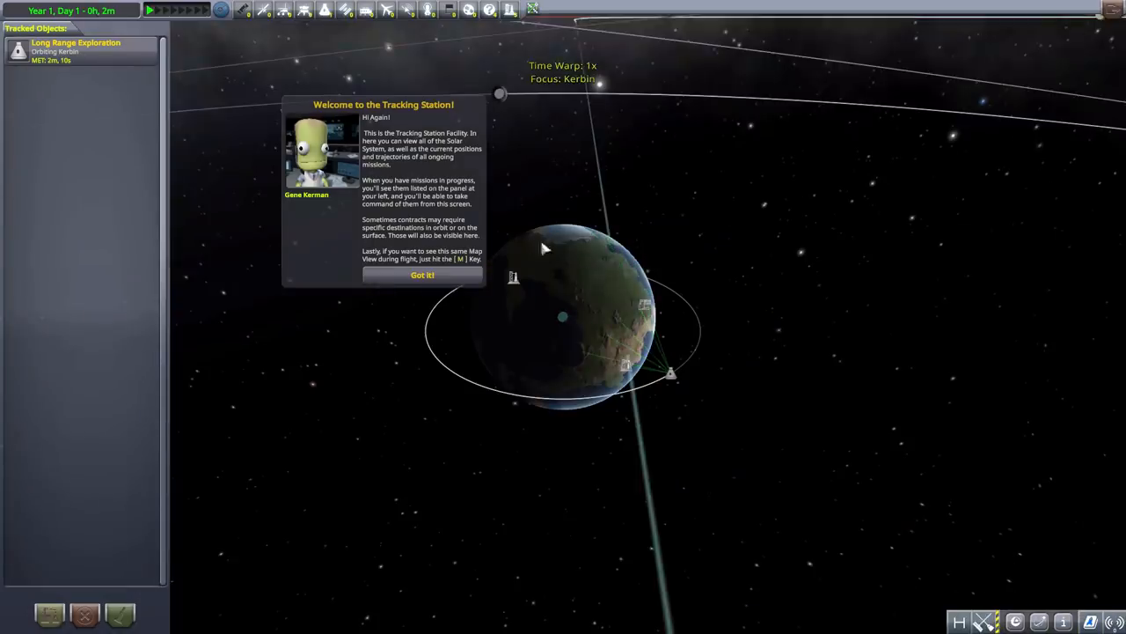
{"action": "left_click", "coordinate": [421, 274]}
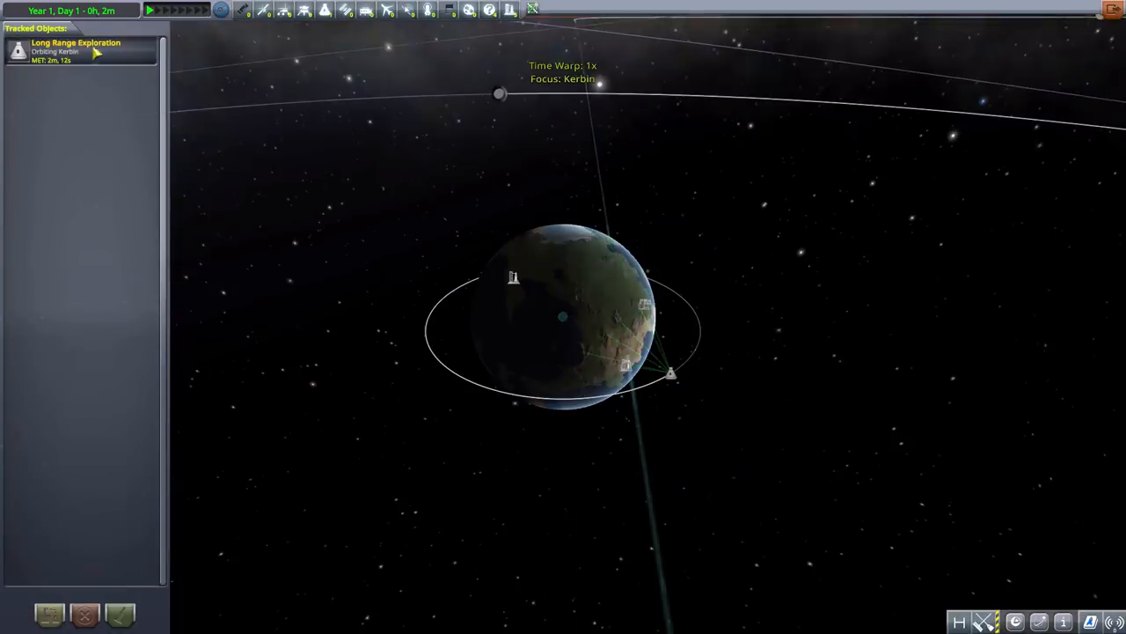